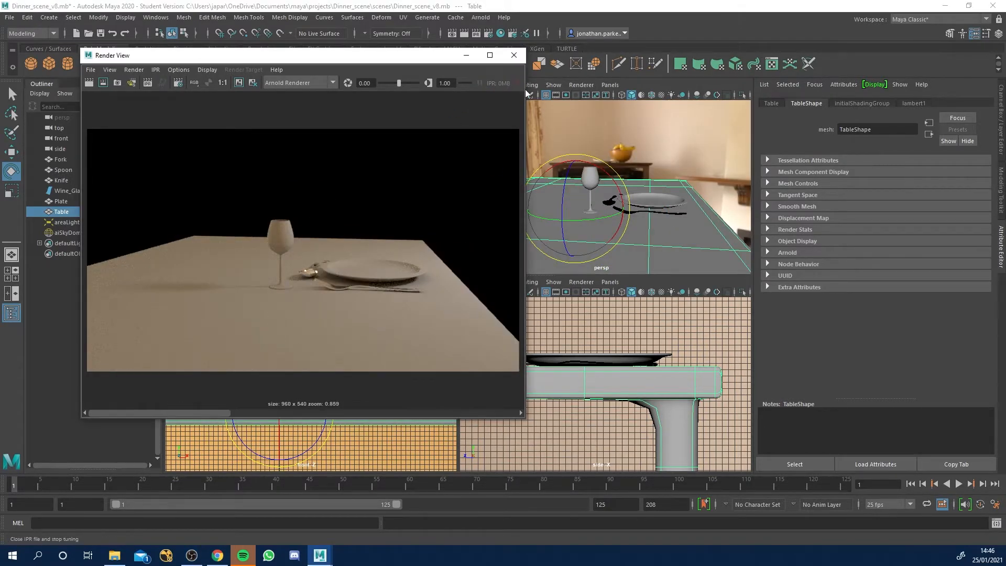
# - Select the area light and sky dome light, then re-render the wine glass and fork close-up
pyautogui.click(65, 221)
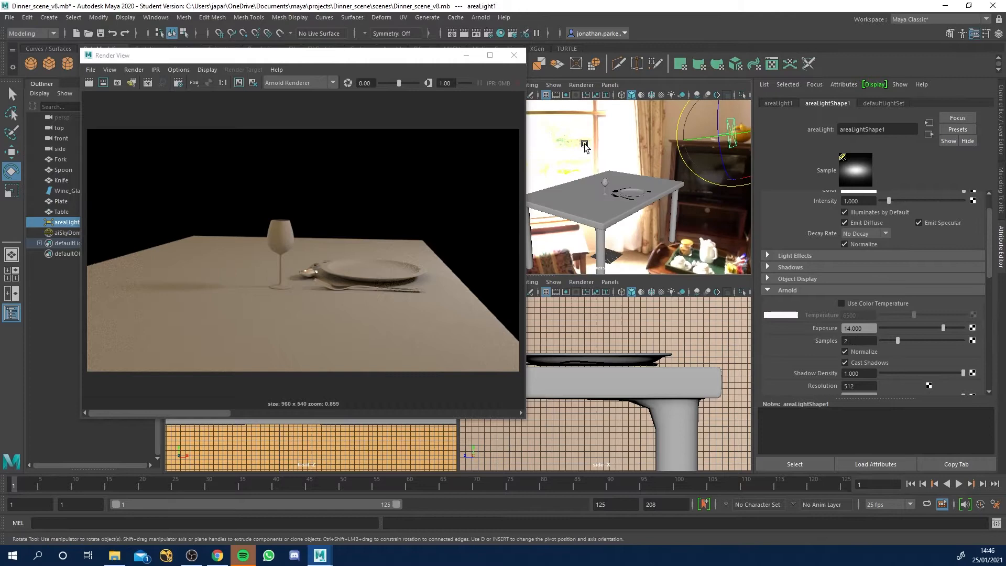
pyautogui.click(64, 232)
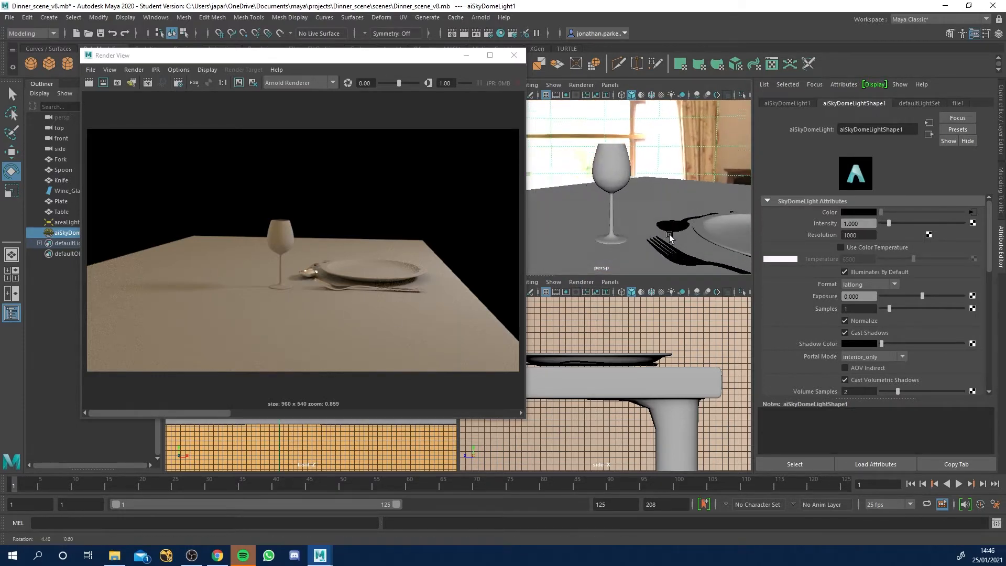
pyautogui.click(90, 83)
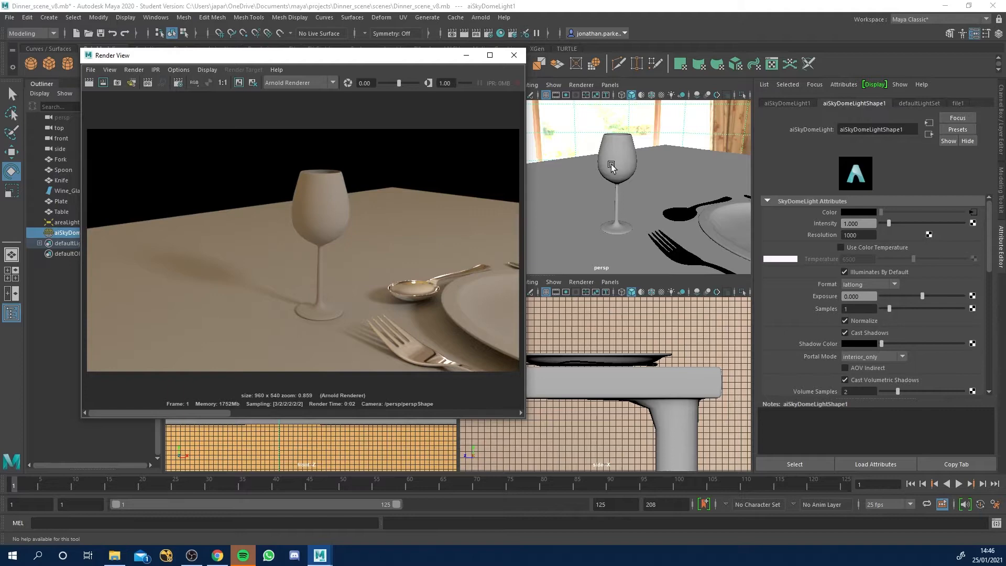
# - With Wine_Glass selected, collapse surface history and uncheck Opaque in its Arnold settings
pyautogui.click(610, 166)
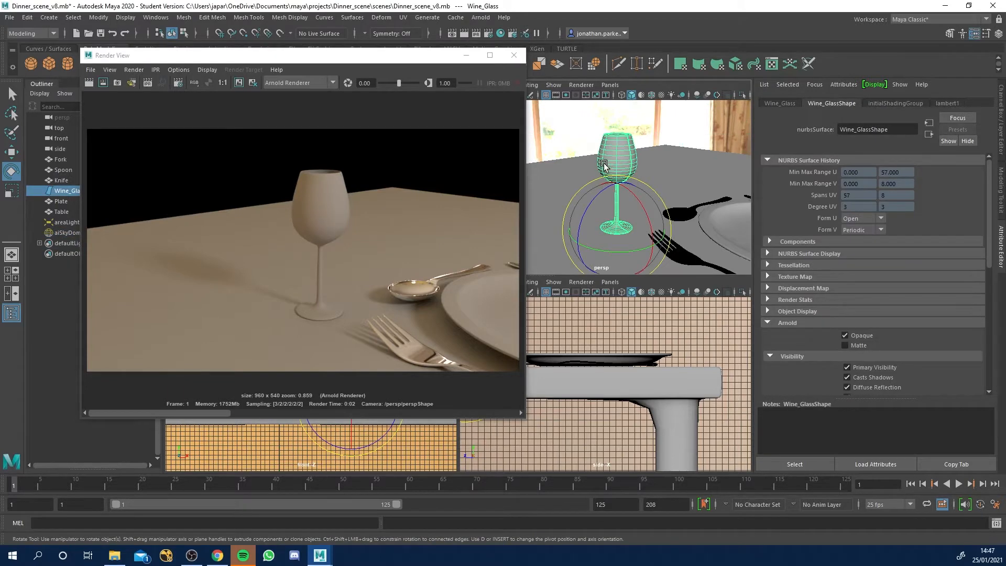
pyautogui.click(787, 322)
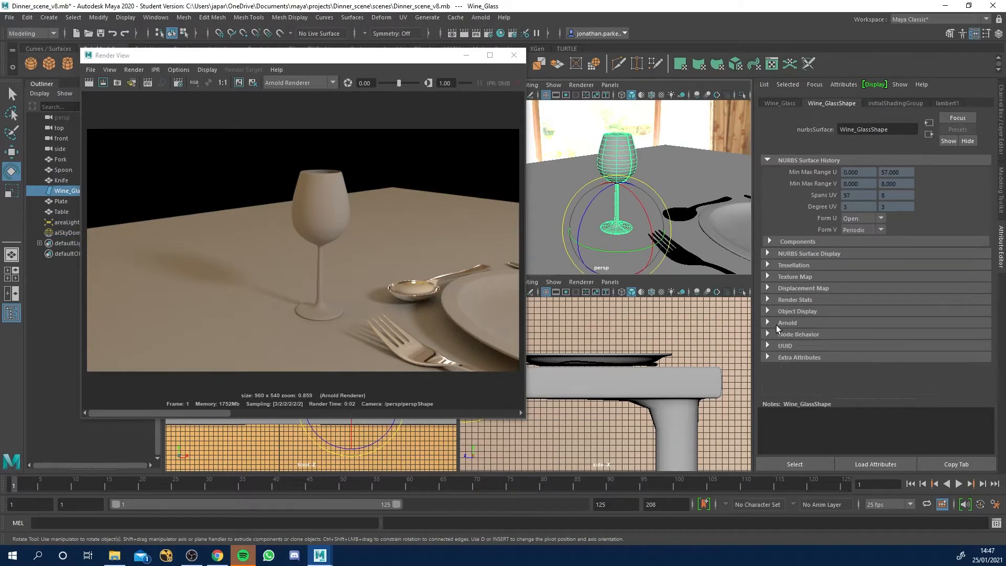
pyautogui.click(767, 160)
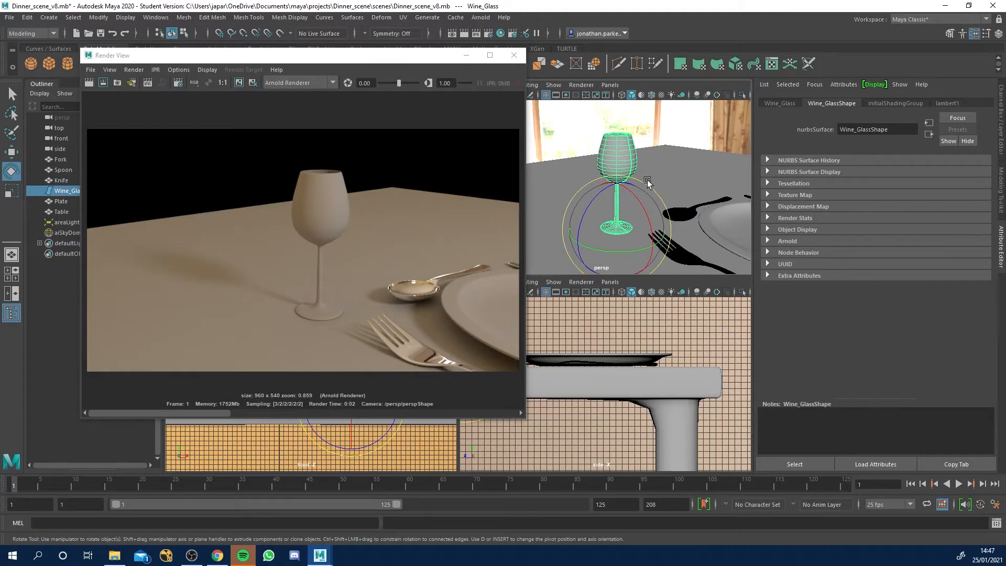
pyautogui.moveTo(583, 160)
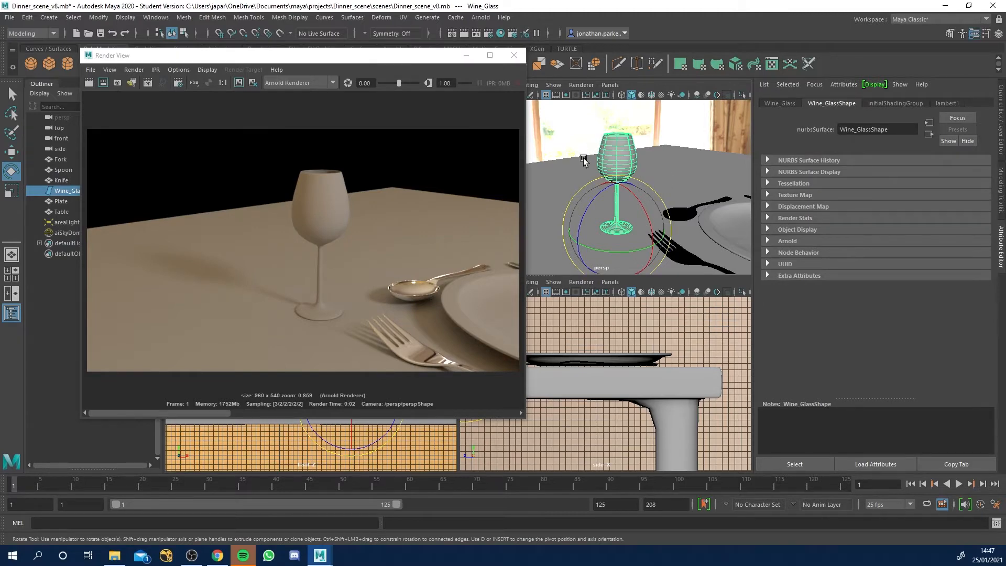
pyautogui.moveTo(824, 111)
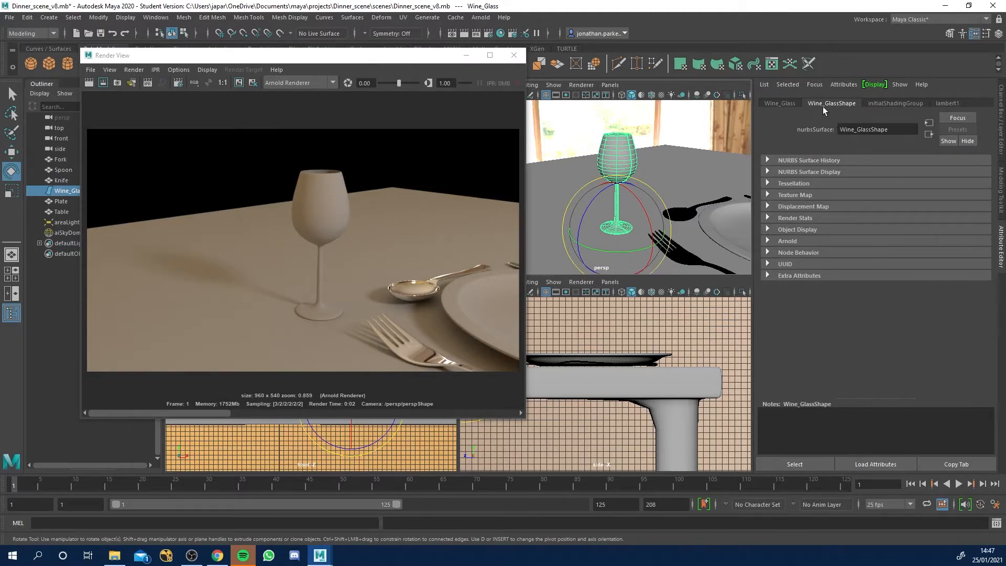
pyautogui.moveTo(783, 195)
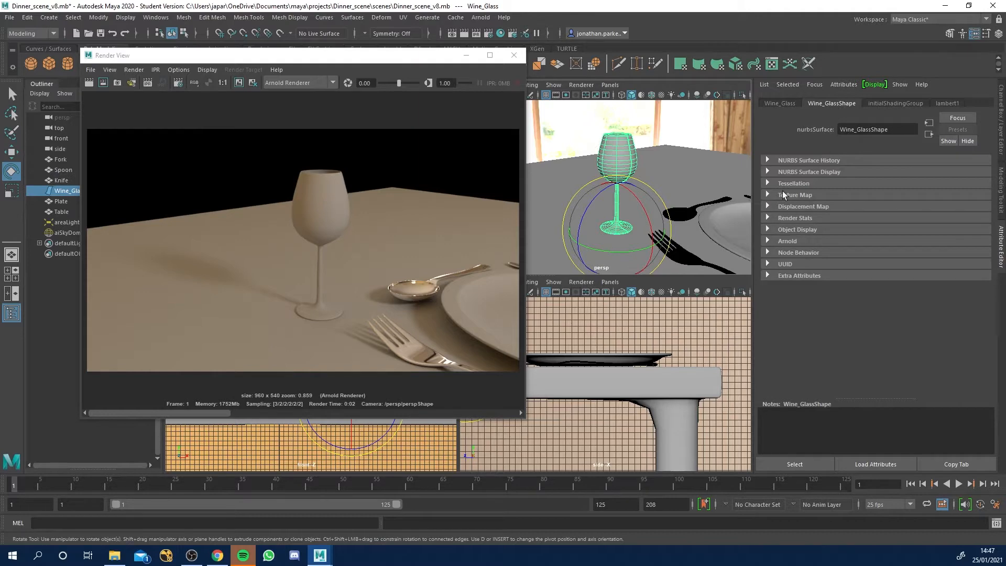
pyautogui.moveTo(774, 246)
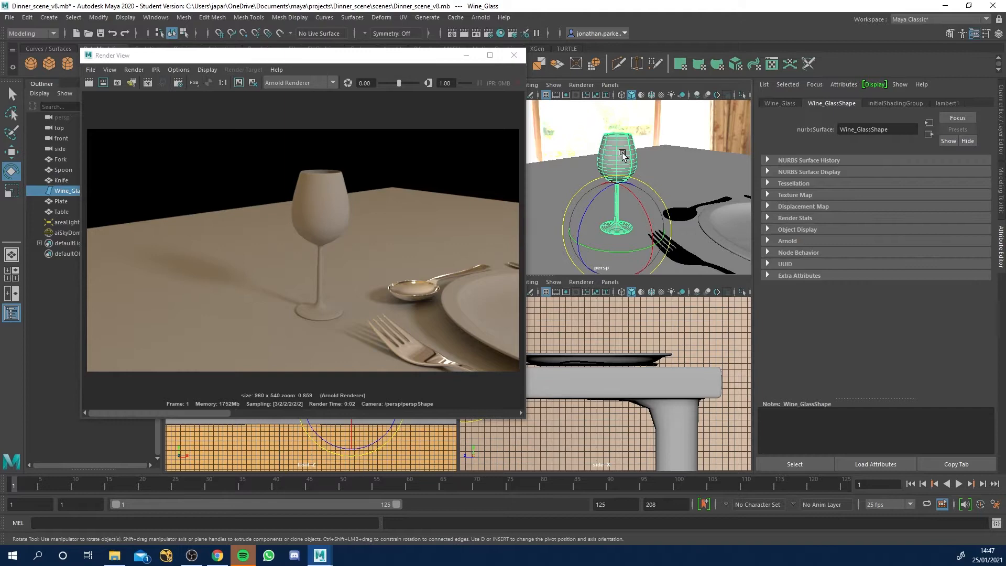
pyautogui.click(62, 211)
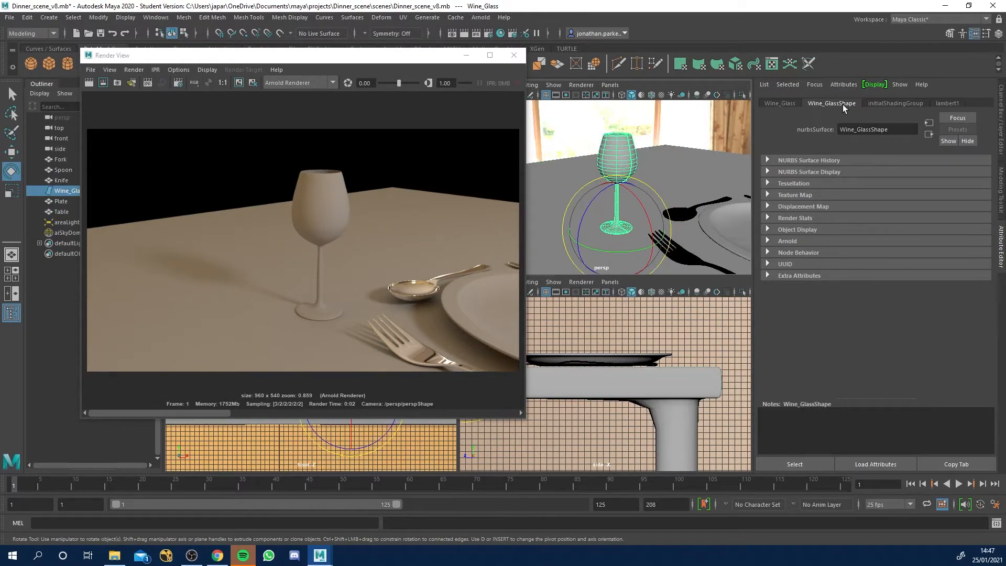
pyautogui.moveTo(771, 246)
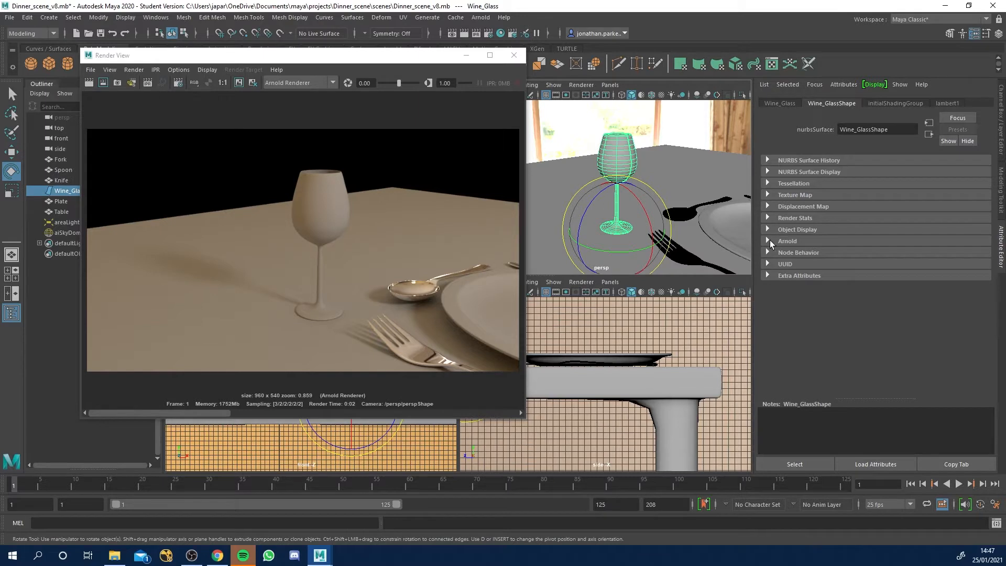
pyautogui.click(788, 240)
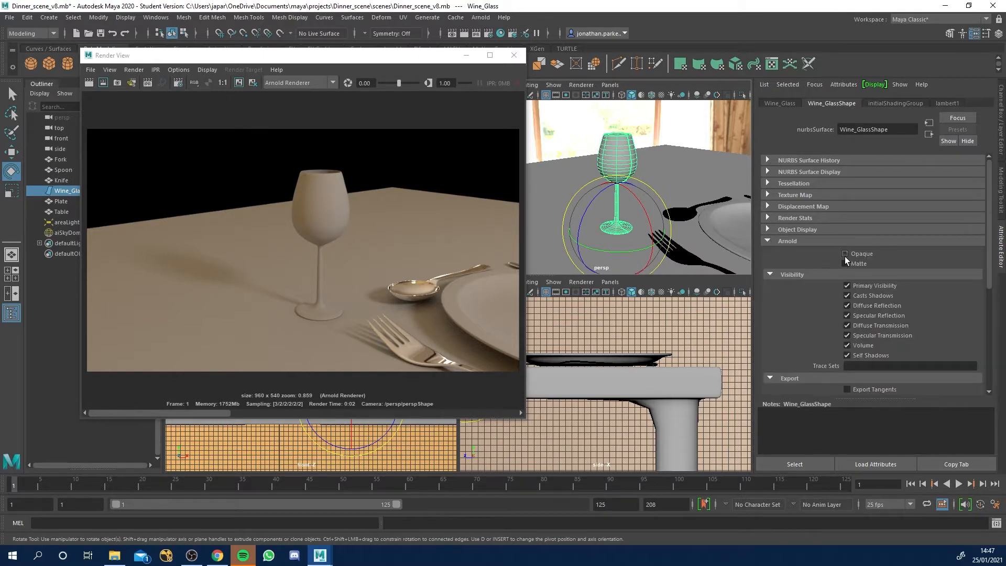
pyautogui.moveTo(802, 249)
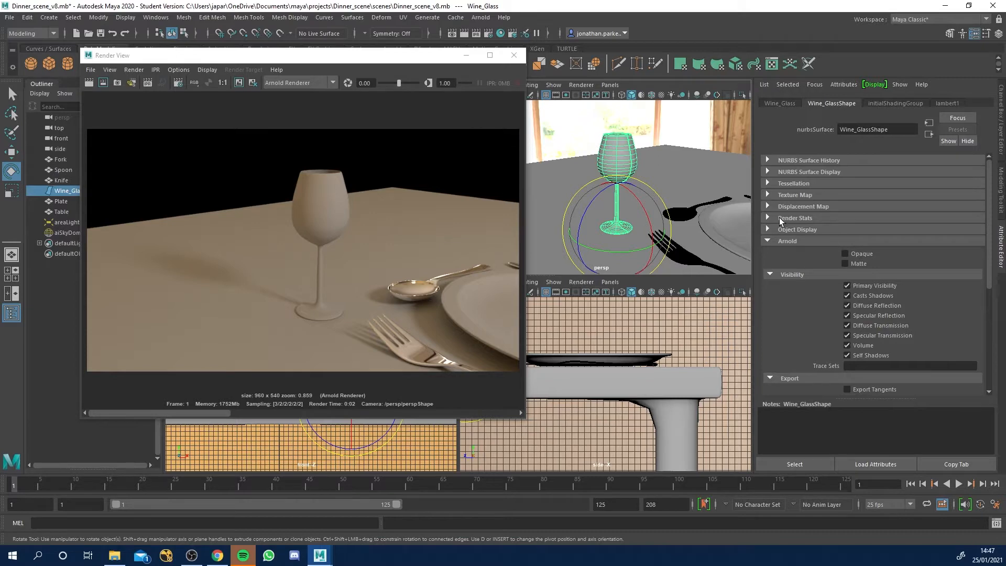
pyautogui.moveTo(686, 159)
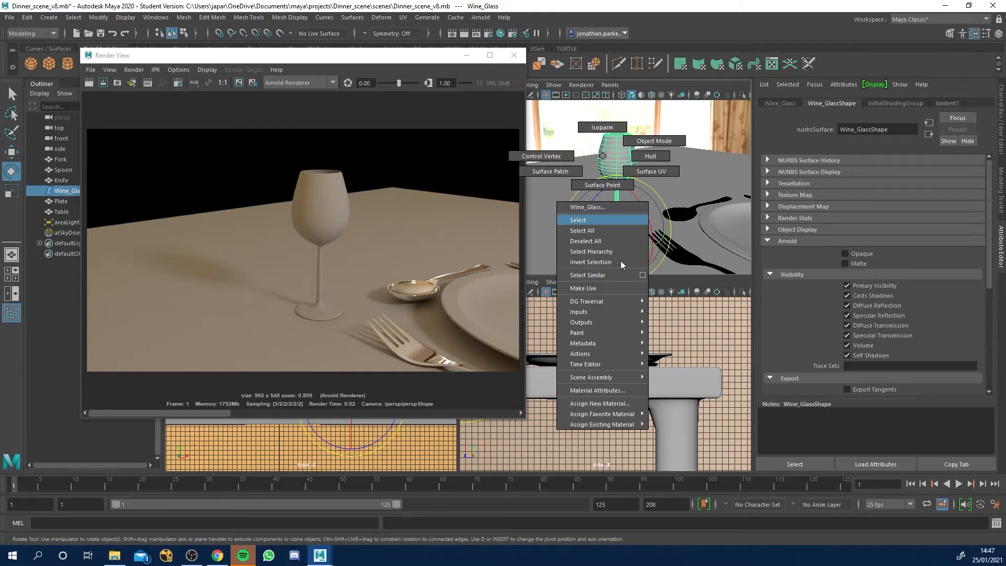
# - Assign a new aiStandardSurface material to the wine glass, replacing lambert1
pyautogui.click(597, 390)
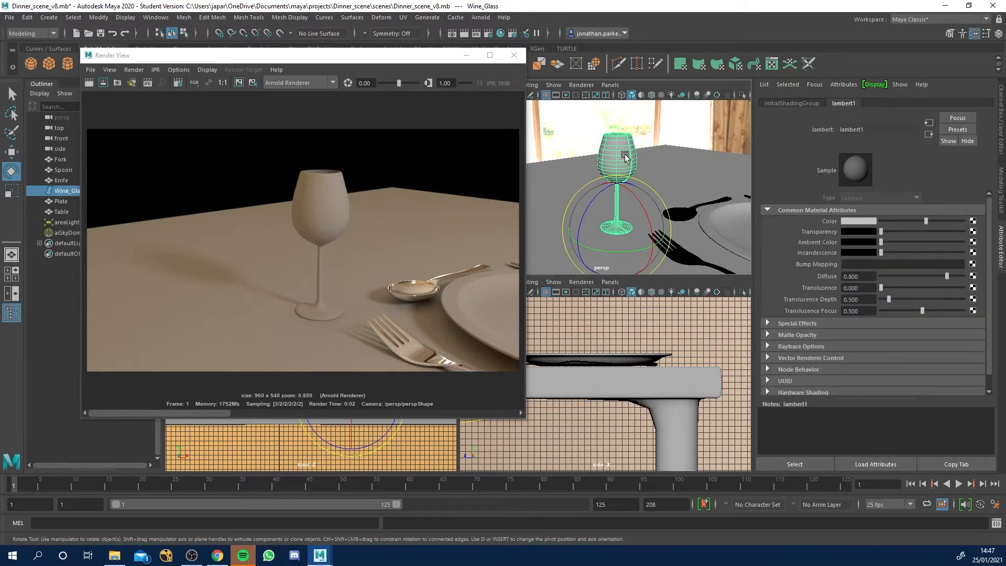
pyautogui.rightClick(623, 157)
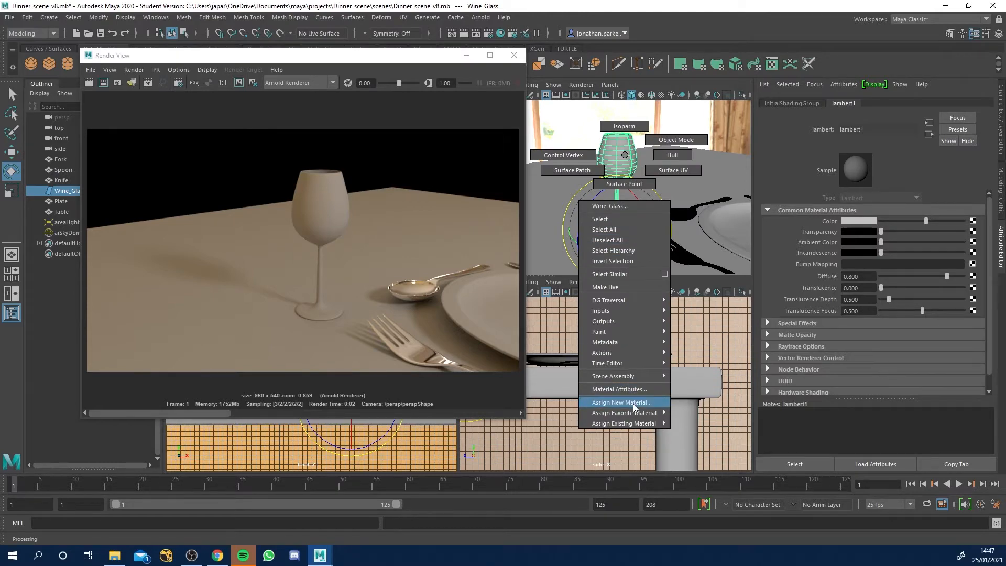
pyautogui.click(619, 402)
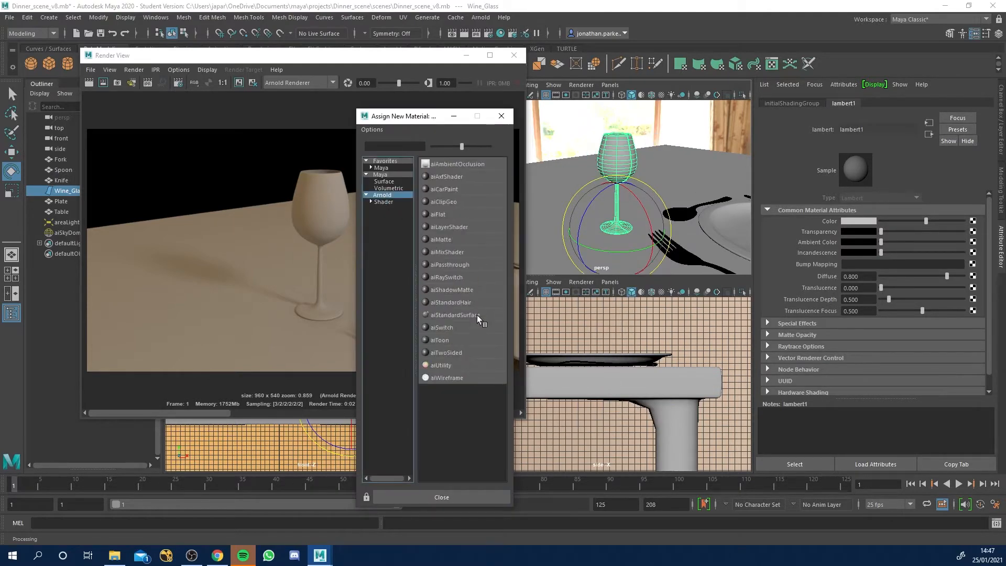
pyautogui.doubleClick(454, 314)
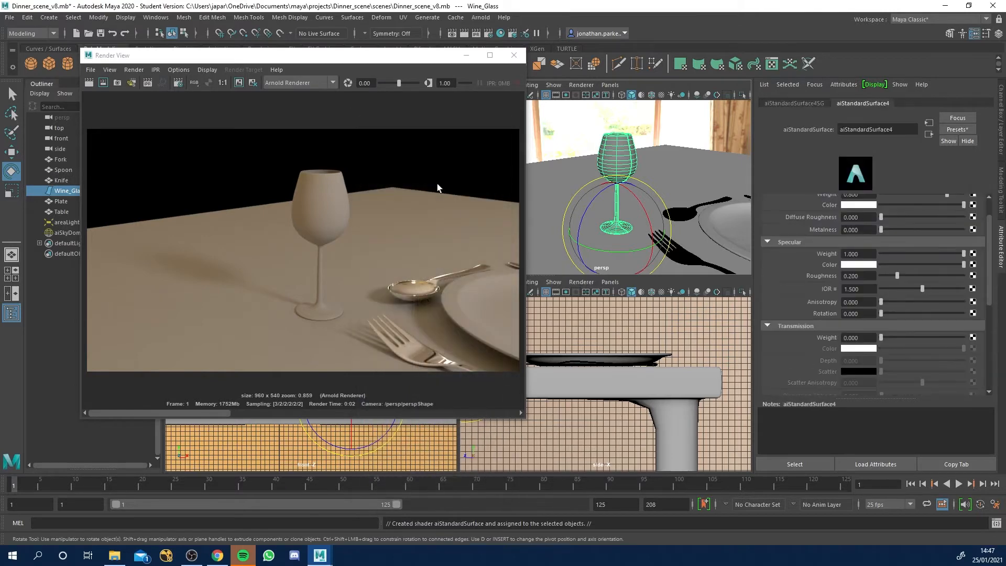
pyautogui.moveTo(178, 82)
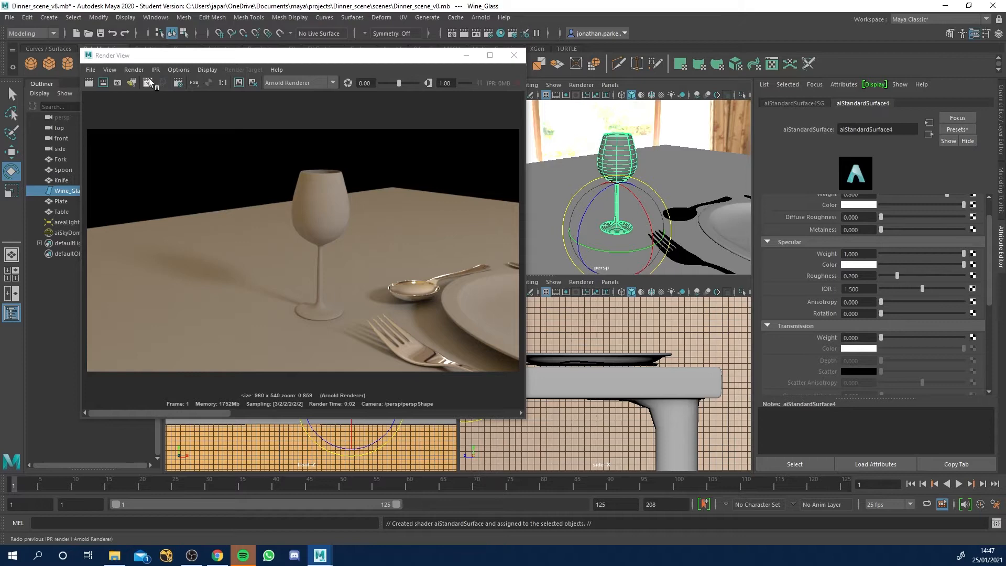
# - Start an interactive Arnold render previewing the glass's aiStandardSurface4 material, then open the material presets list
pyautogui.click(147, 83)
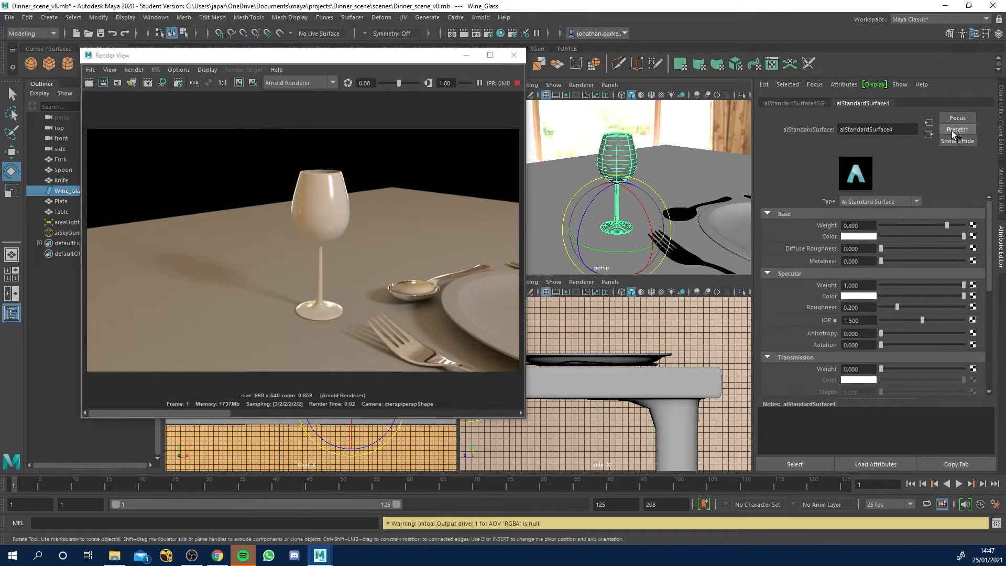
pyautogui.click(956, 130)
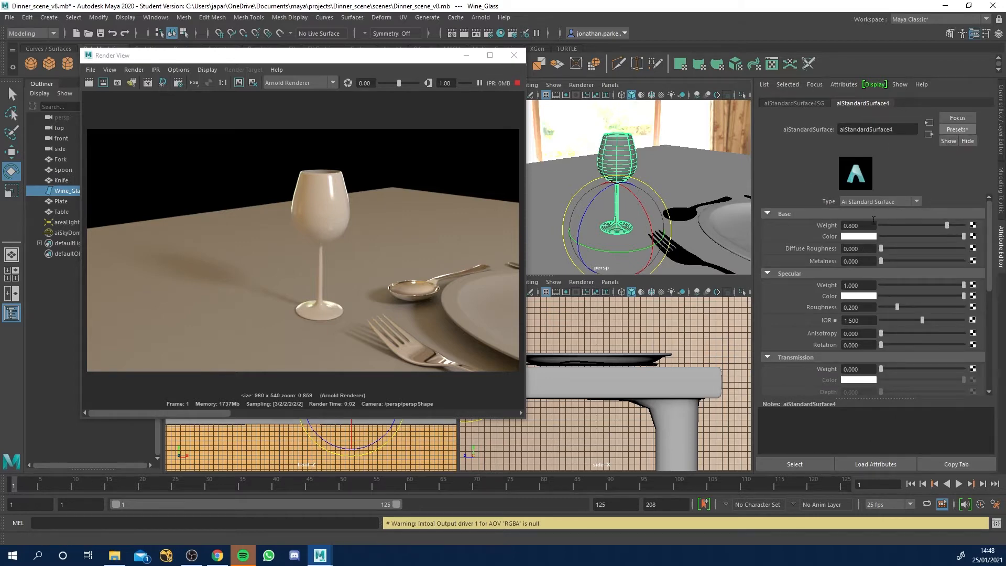
pyautogui.moveTo(895, 229)
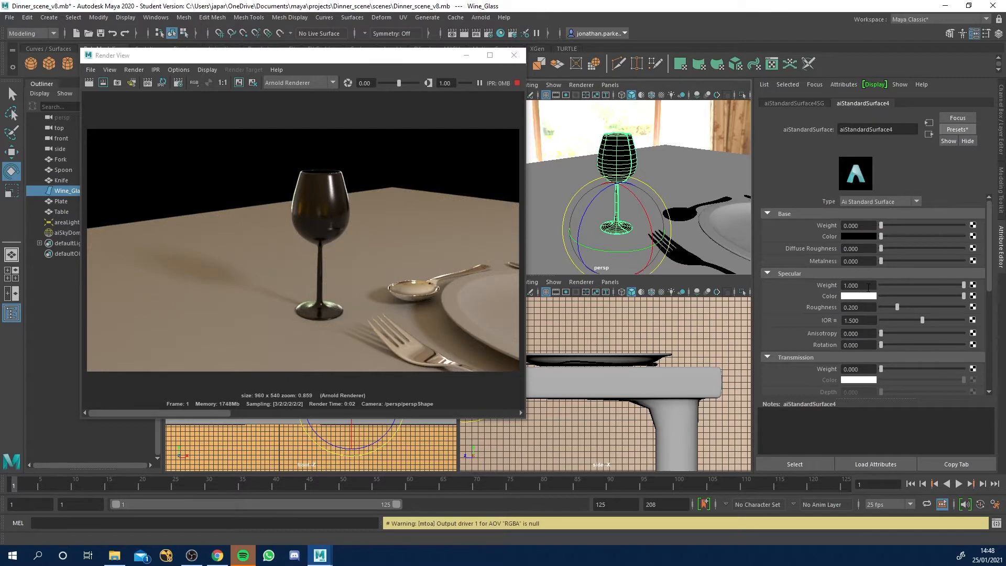
pyautogui.moveTo(897, 288)
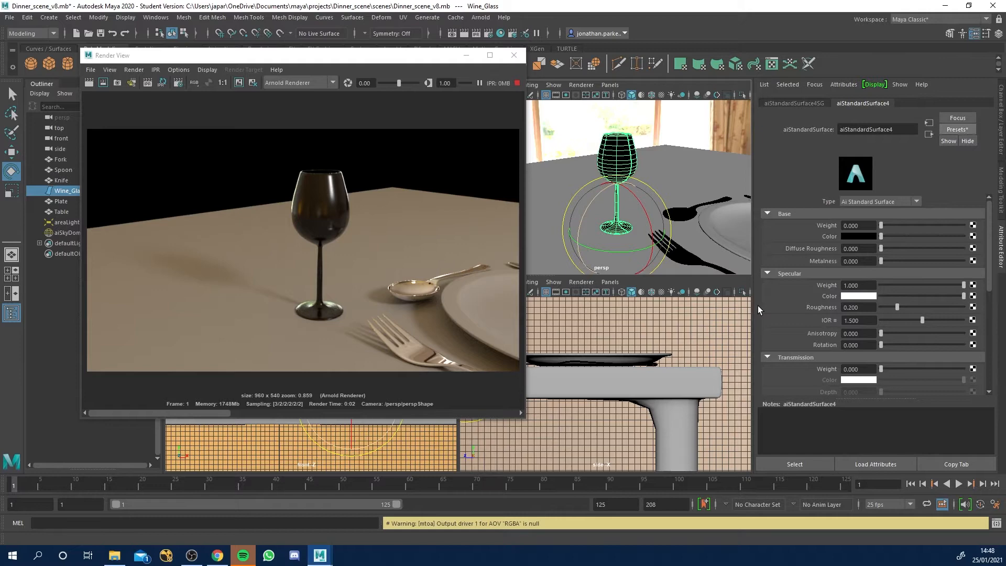
pyautogui.moveTo(817, 375)
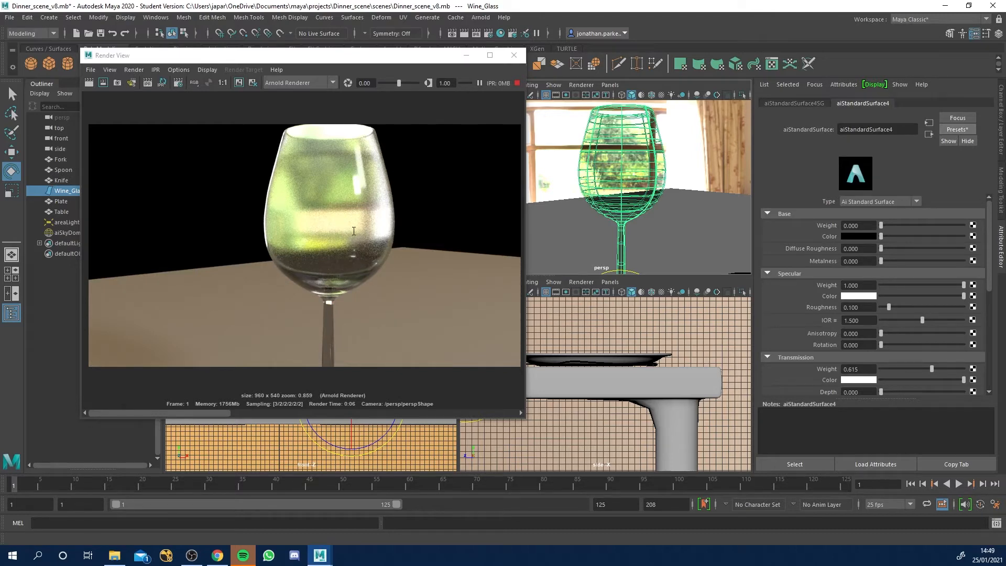
pyautogui.moveTo(359, 232)
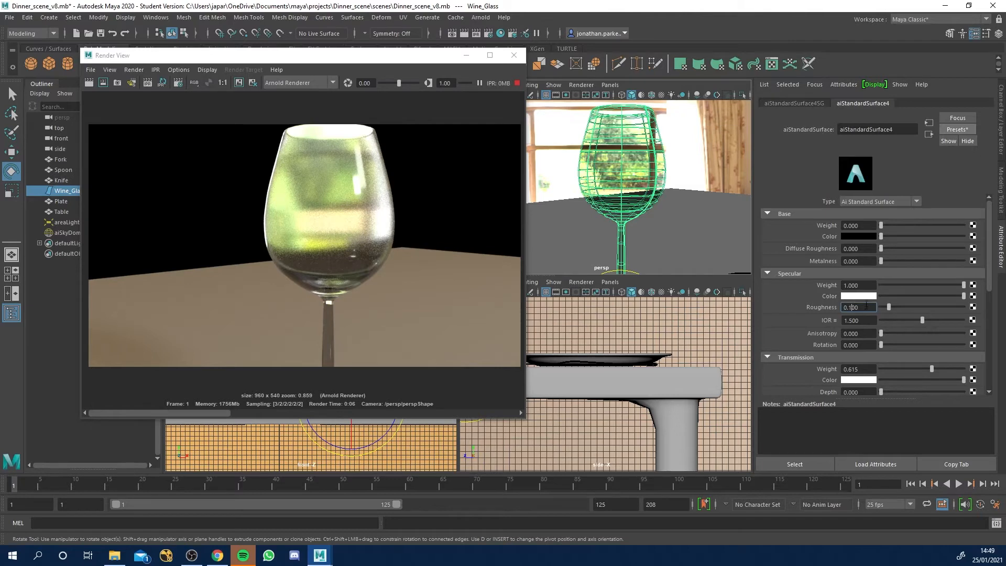
pyautogui.moveTo(846, 297)
pyautogui.write('0.050')
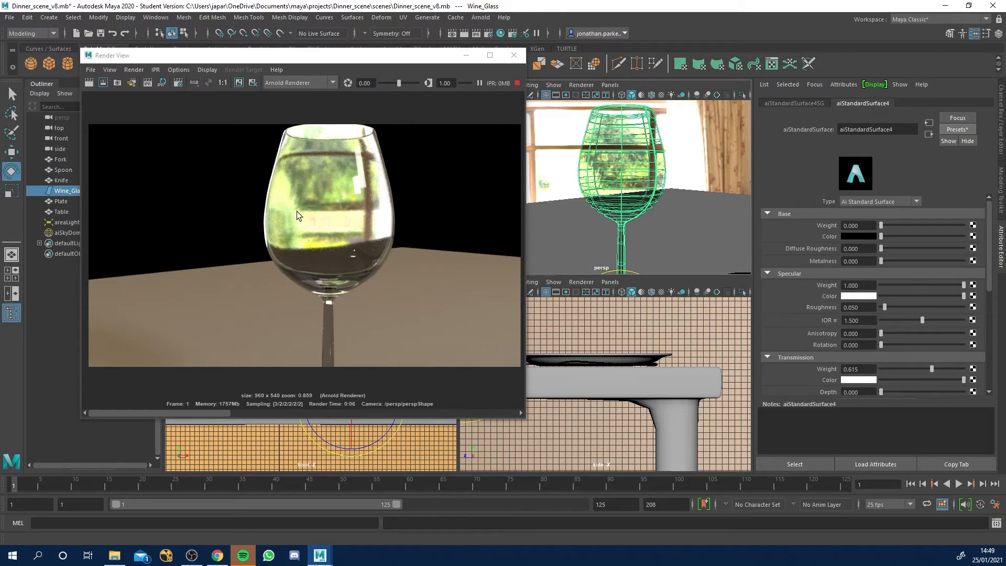
pyautogui.moveTo(798, 325)
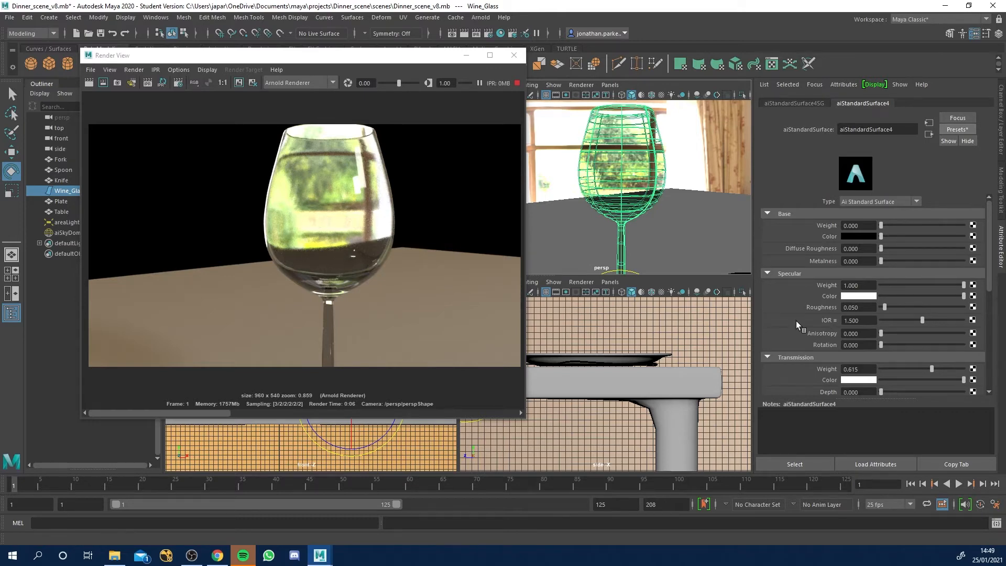
pyautogui.moveTo(937, 248)
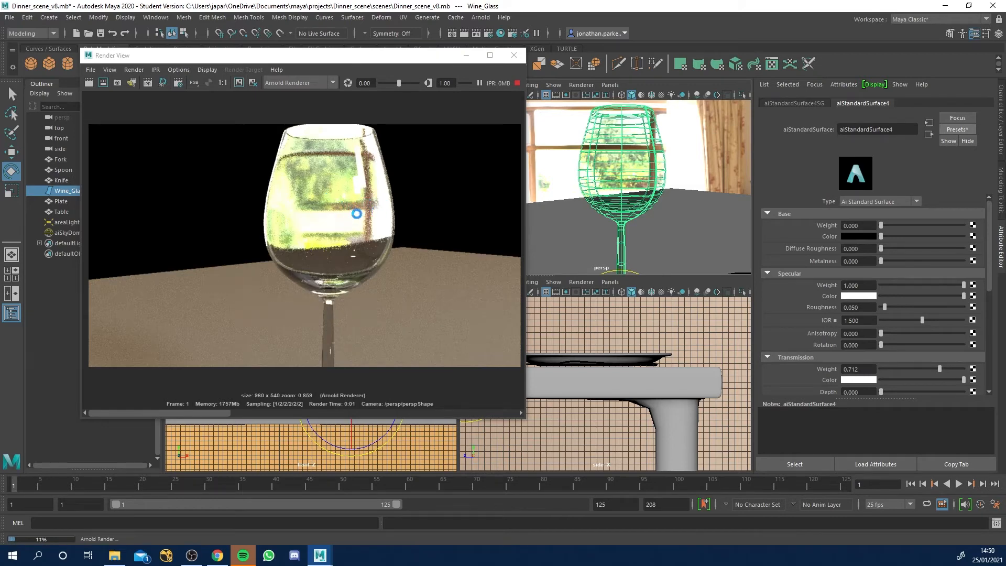
pyautogui.moveTo(710, 193)
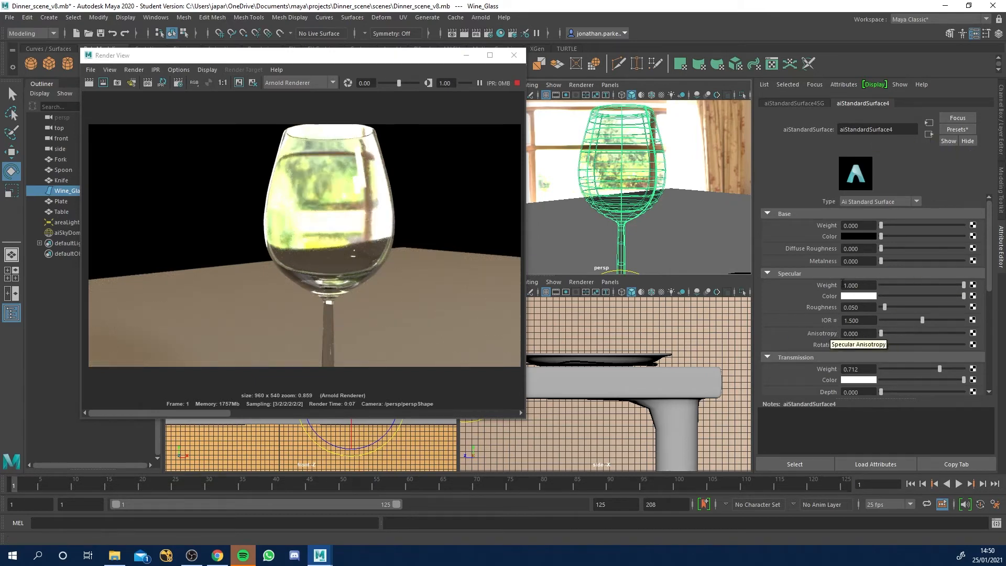
pyautogui.moveTo(857, 295)
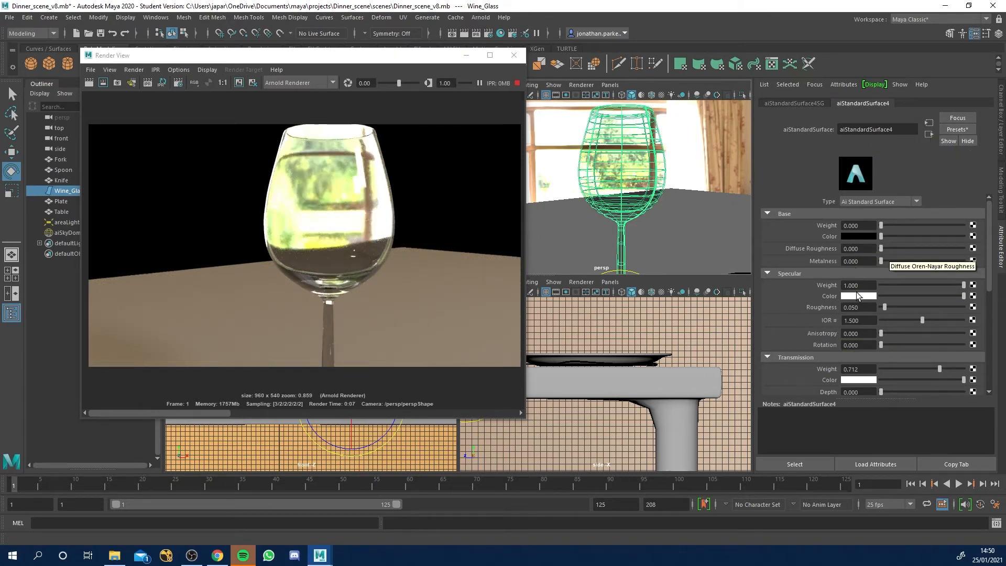
pyautogui.moveTo(858, 307)
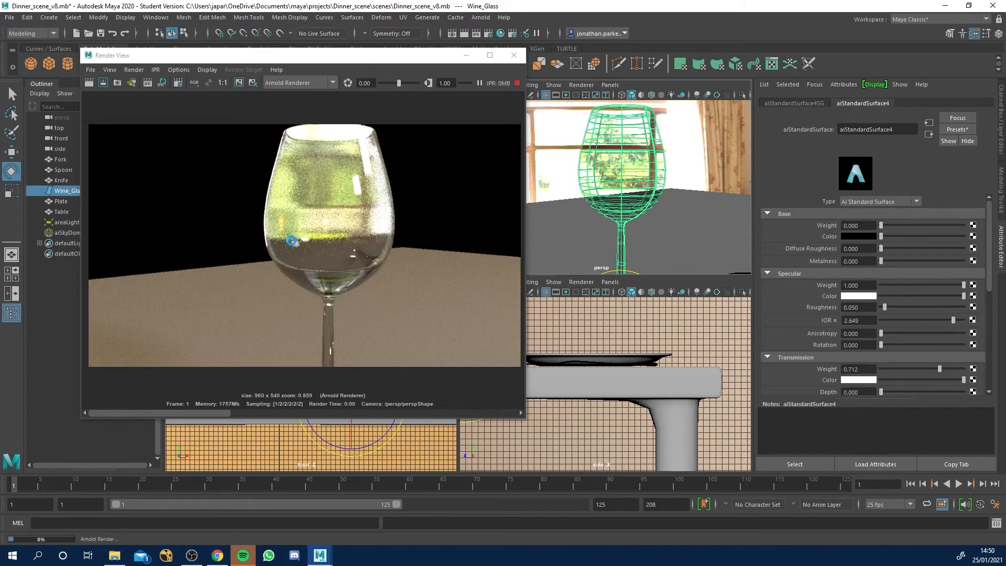
# - Set the glass shader's Specular IOR to 1.52 and refresh the close-up render
pyautogui.click(857, 319)
pyautogui.write('1.110')
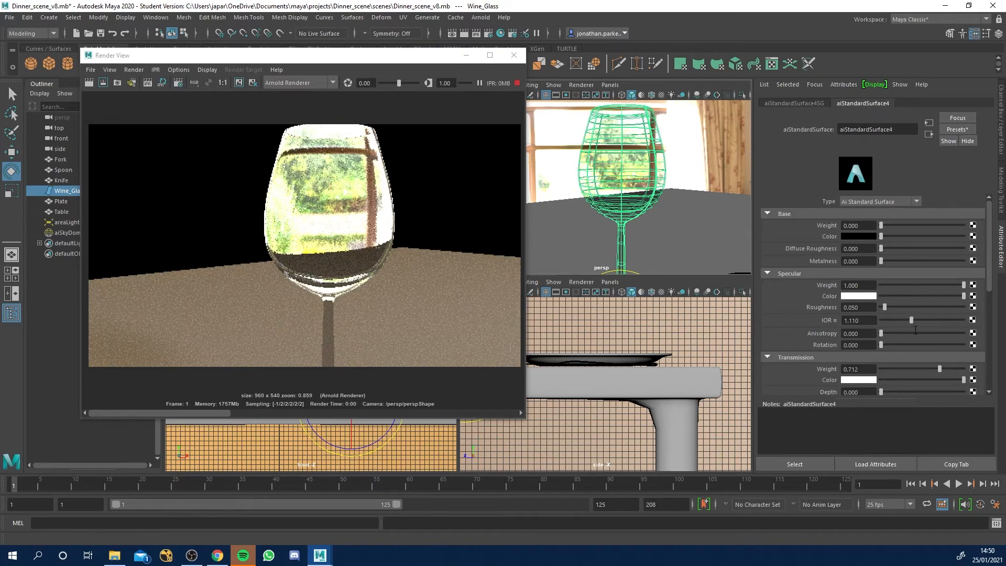
pyautogui.tripleClick(857, 319)
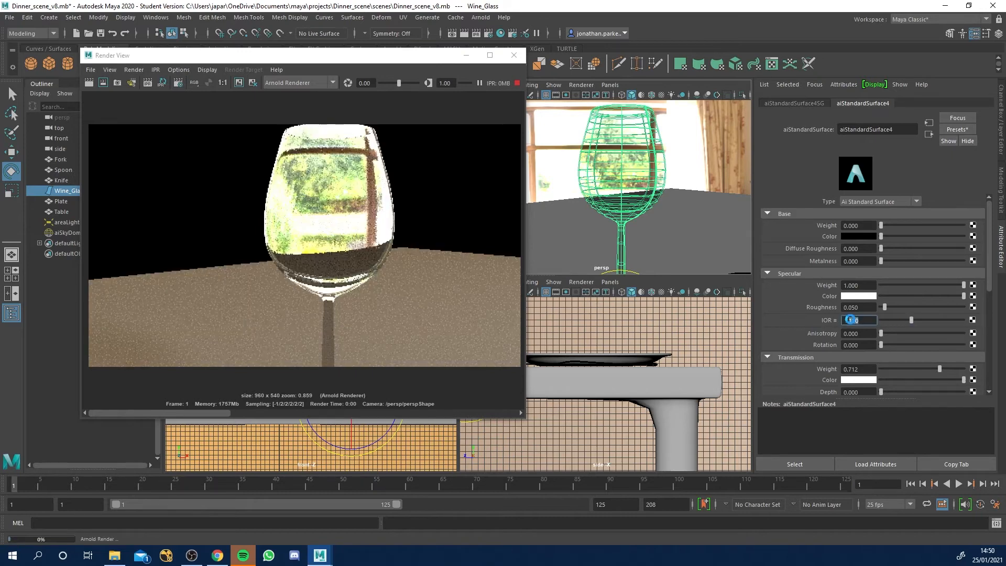
pyautogui.write('1.52')
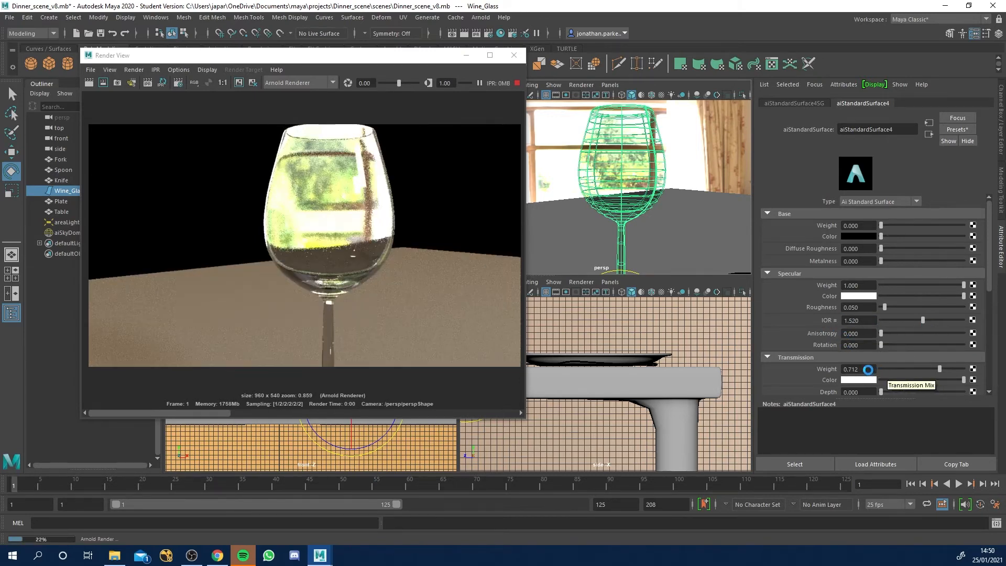
pyautogui.moveTo(922, 375)
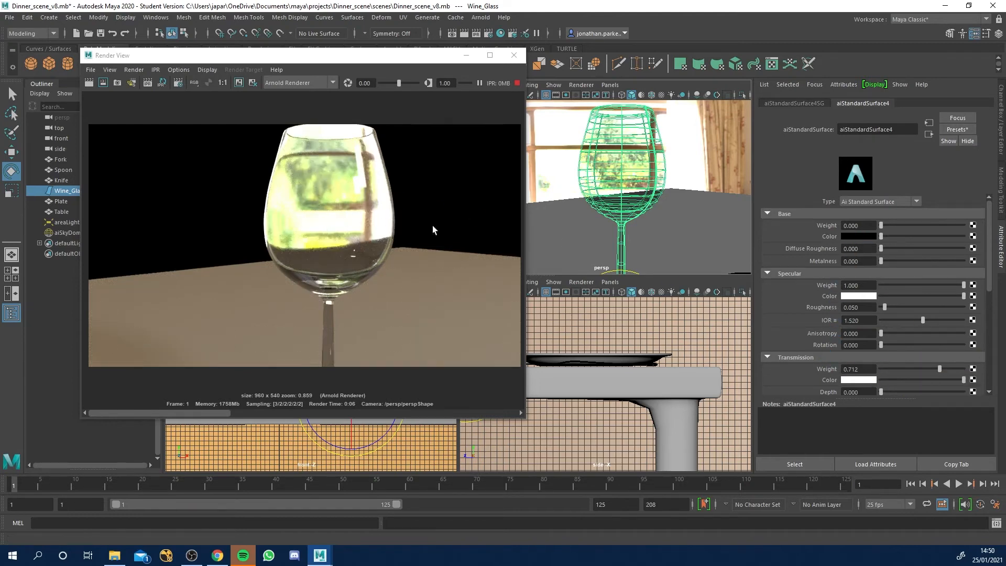
pyautogui.click(956, 129)
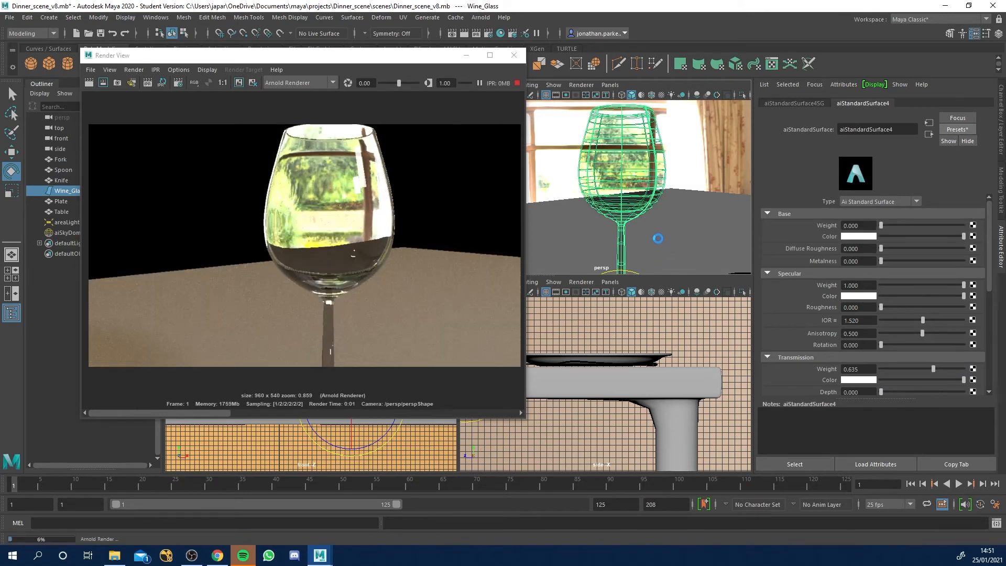
pyautogui.moveTo(306, 251)
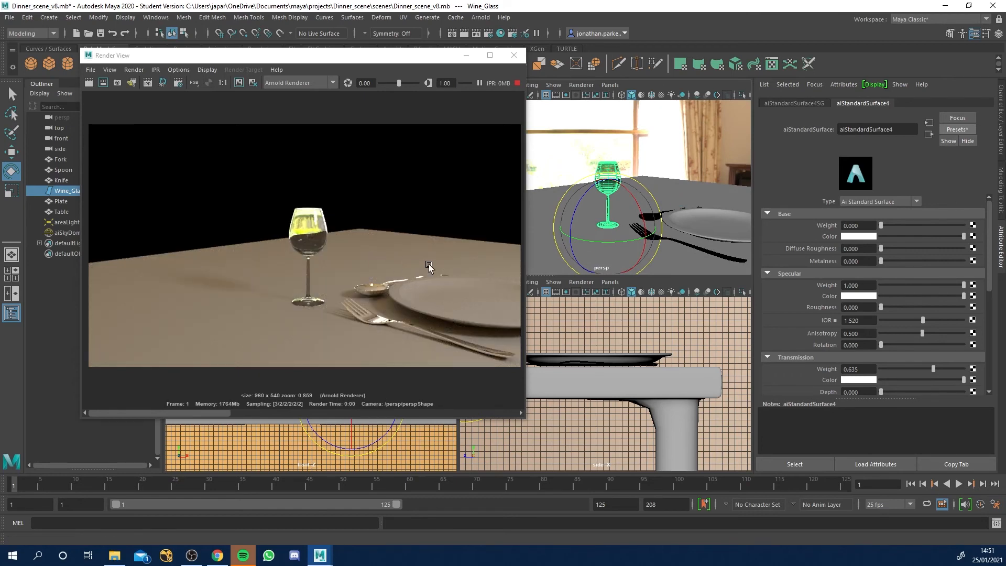
pyautogui.moveTo(436, 243)
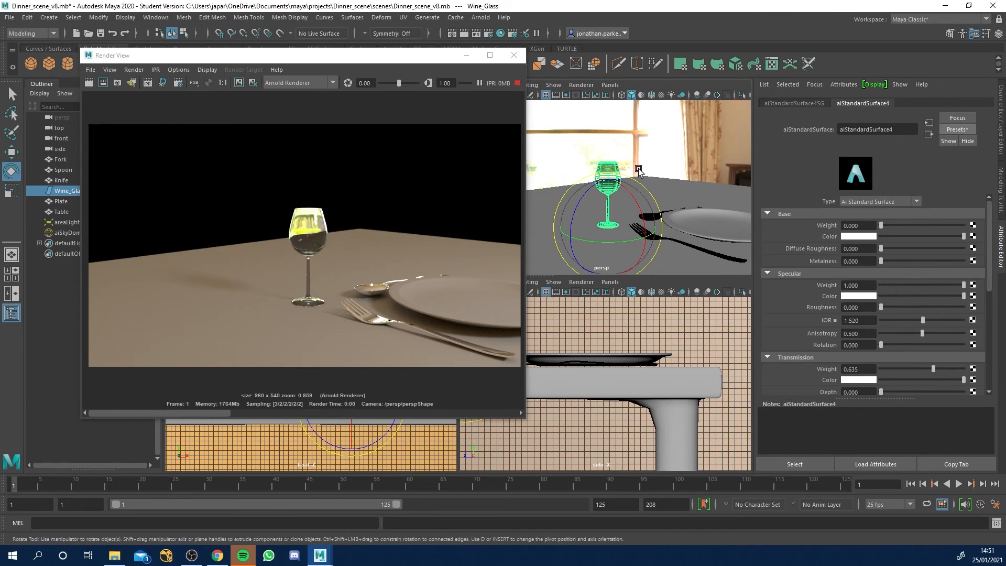
pyautogui.moveTo(652, 149)
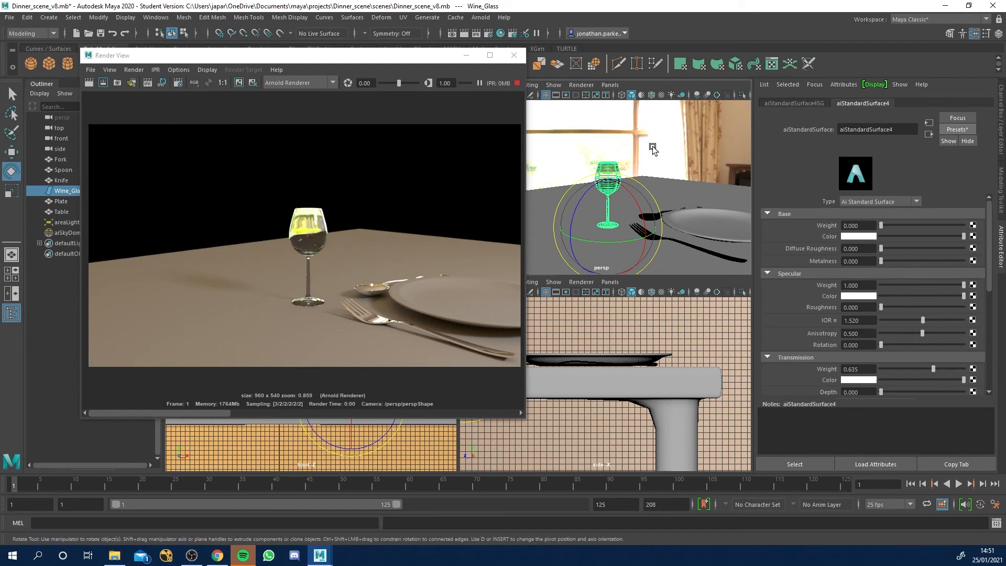
pyautogui.moveTo(665, 158)
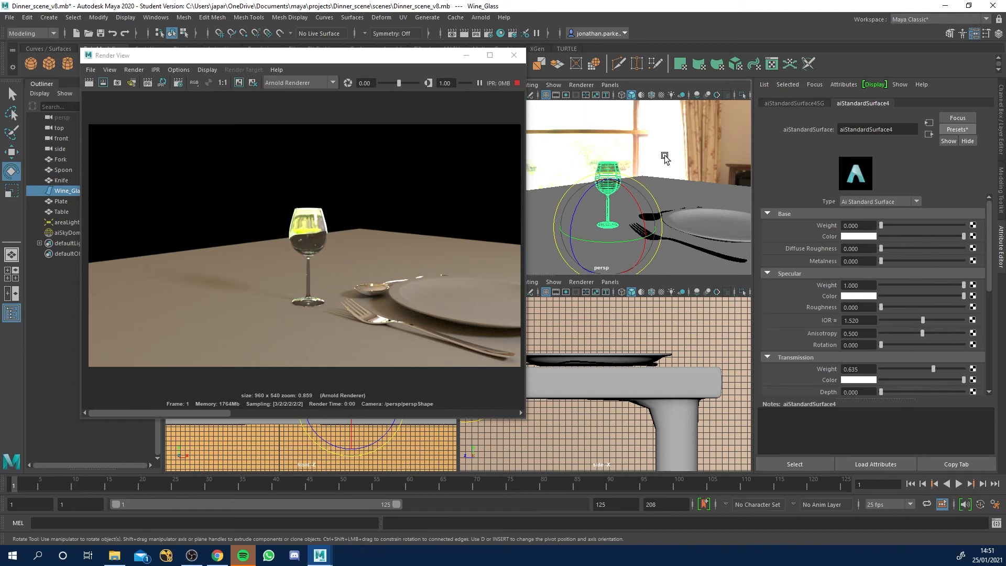
pyautogui.moveTo(662, 188)
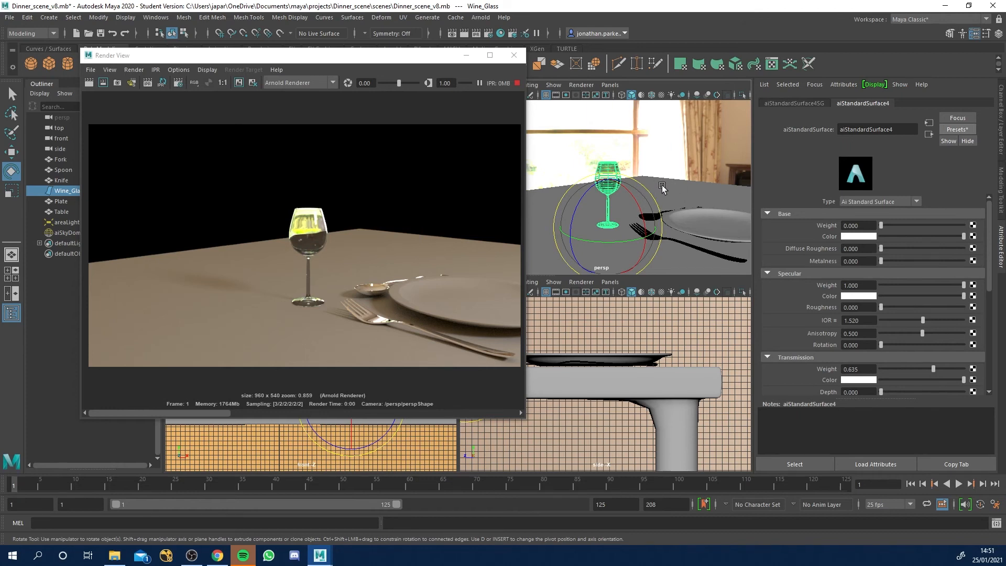
pyautogui.moveTo(682, 228)
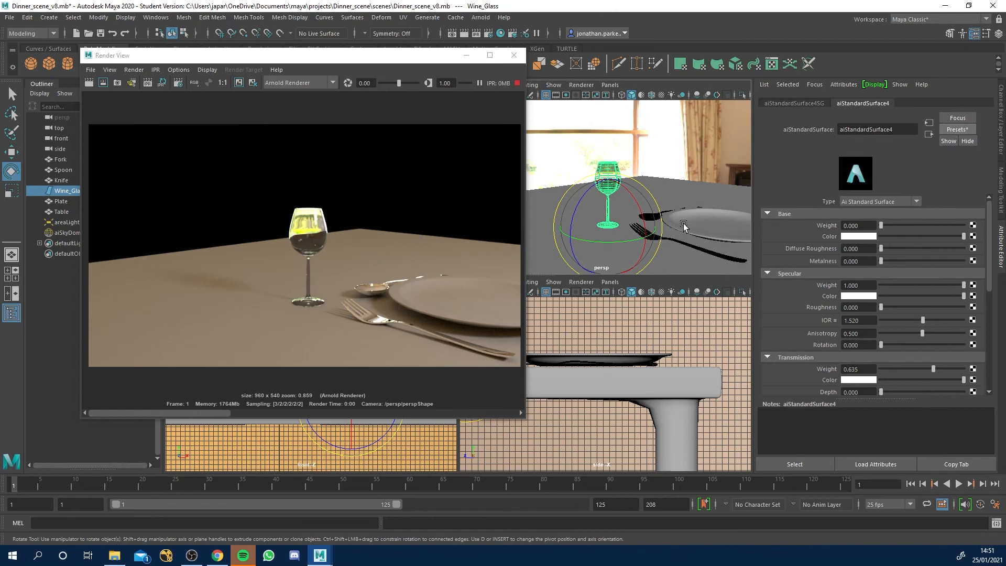
pyautogui.moveTo(703, 225)
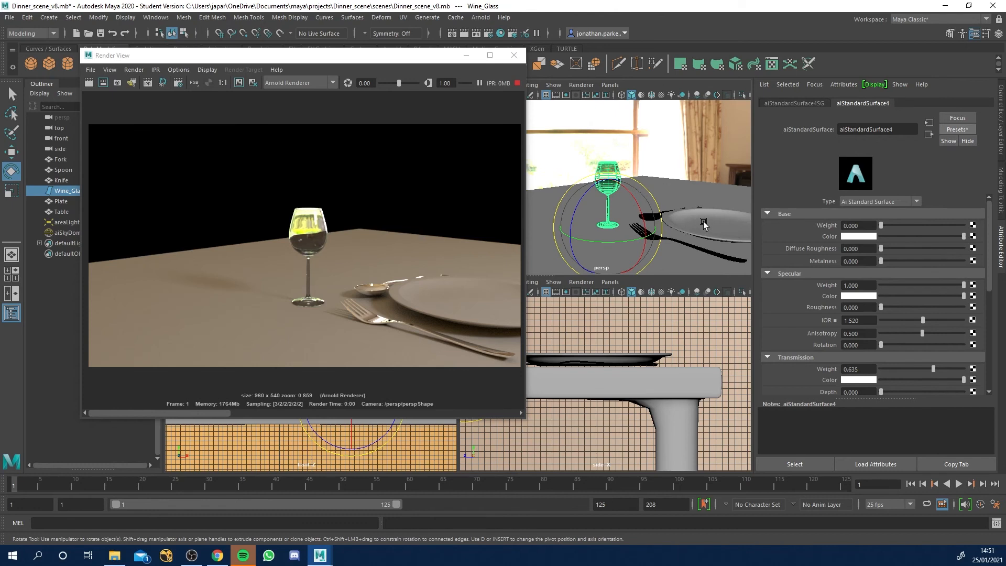
pyautogui.moveTo(698, 220)
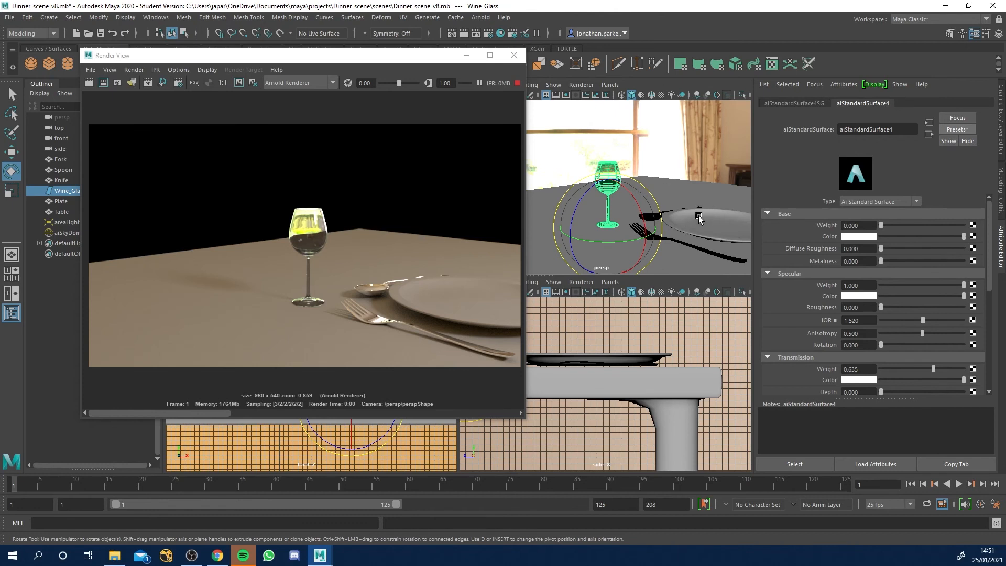